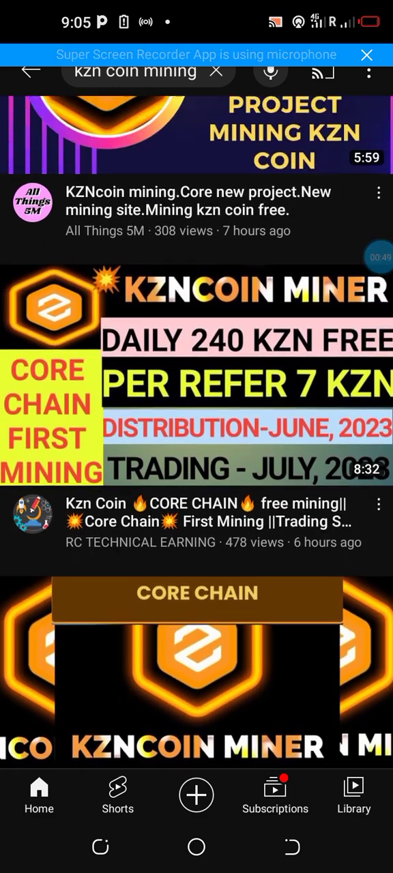
scroll(down, 3)
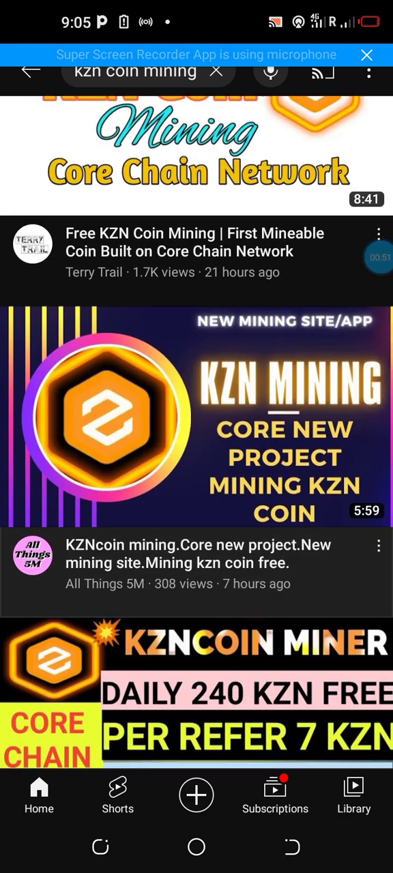
scroll(down, 3)
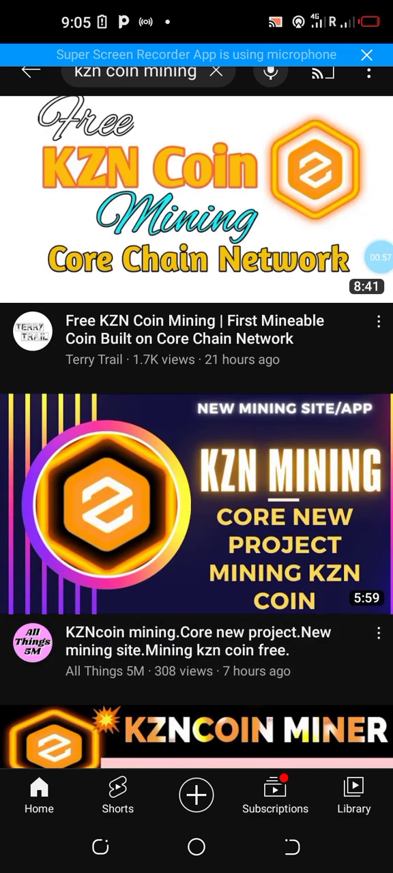
scroll(down, 3)
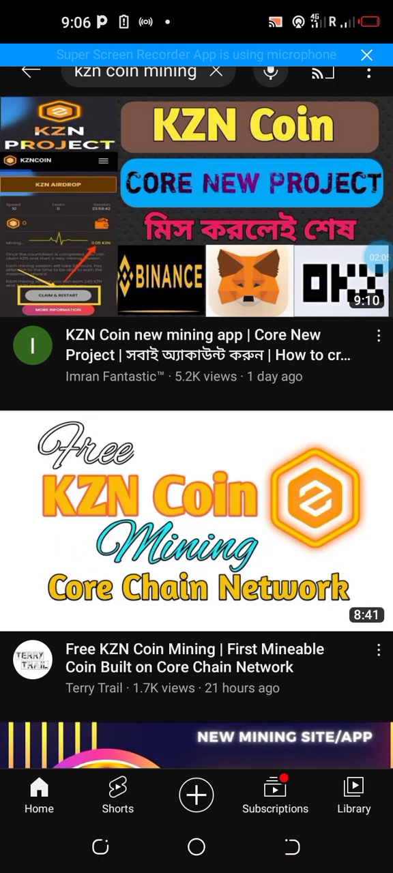
scroll(up, 3)
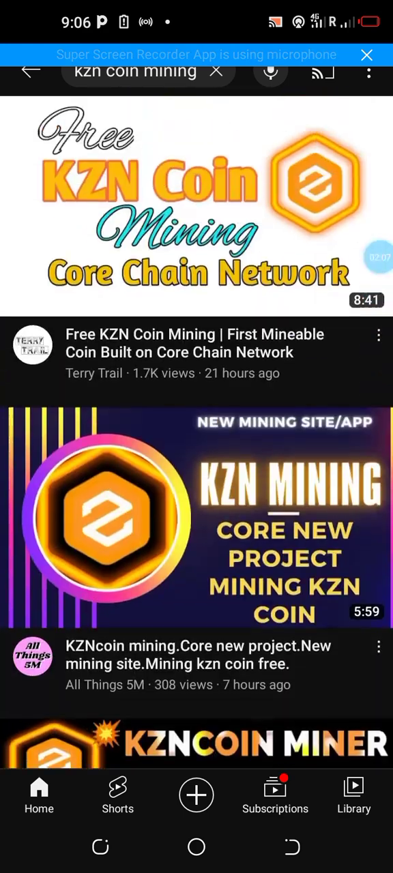
scroll(down, 3)
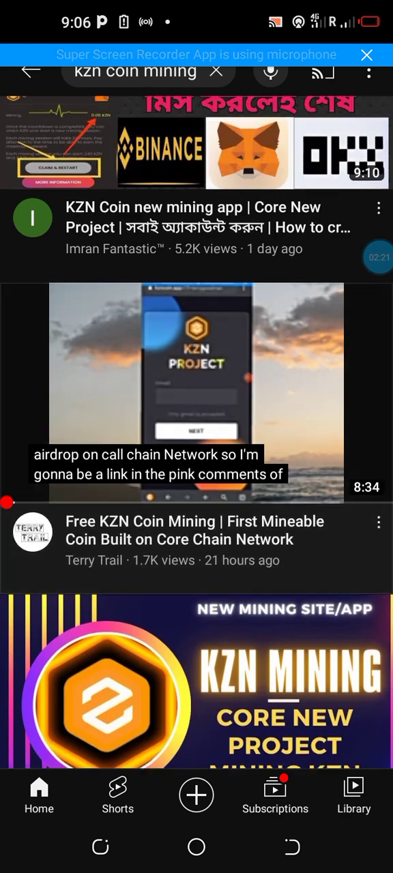
scroll(down, 3)
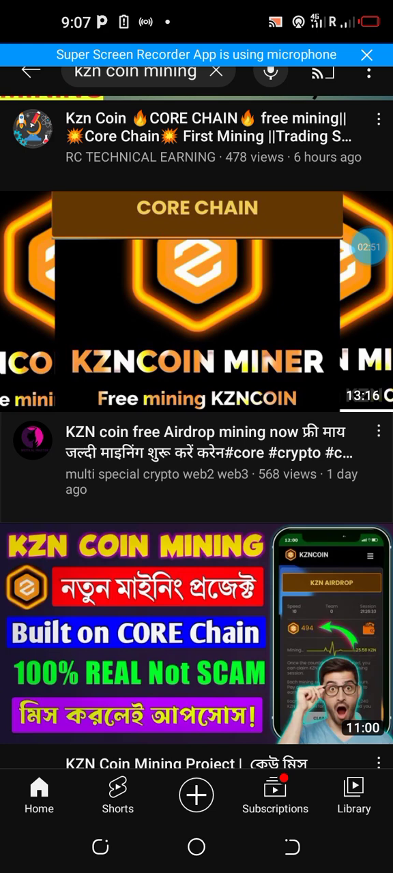
scroll(down, 3)
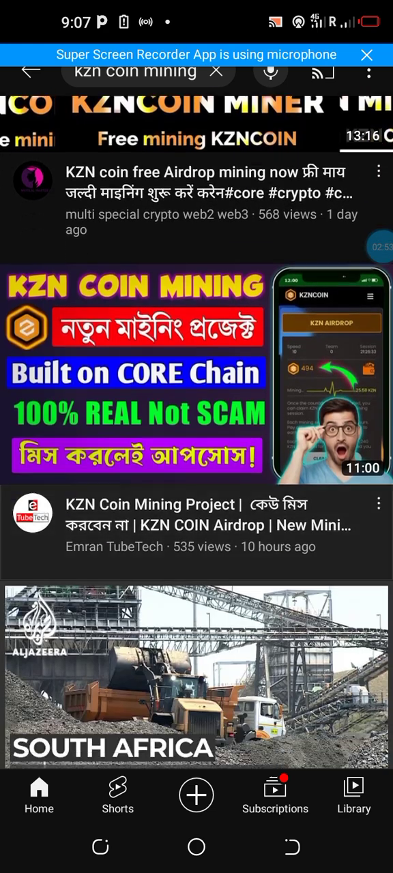
scroll(down, 3)
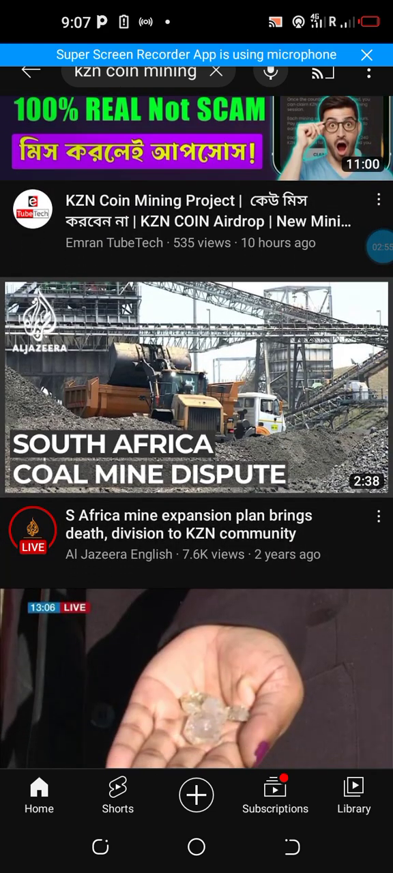
scroll(down, 3)
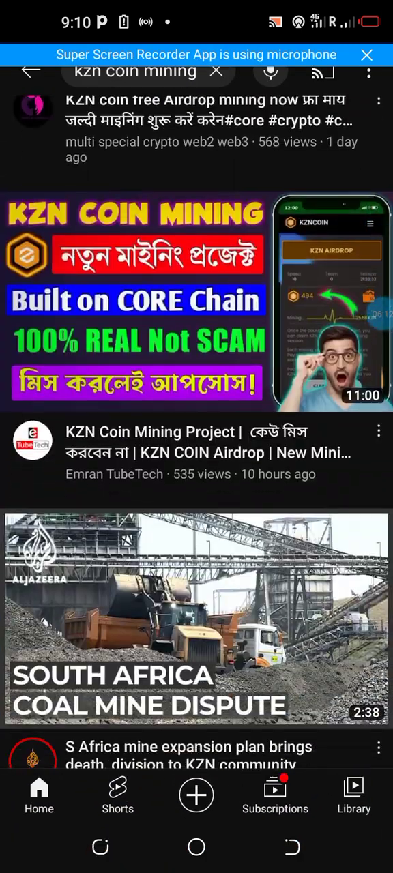
scroll(down, 3)
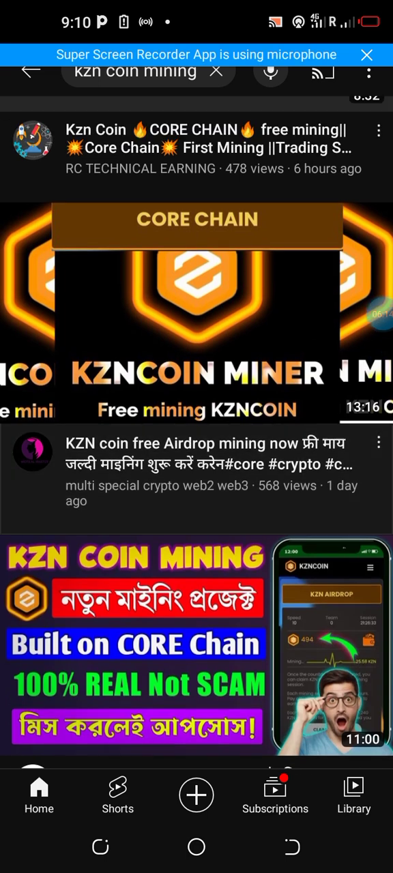
scroll(down, 3)
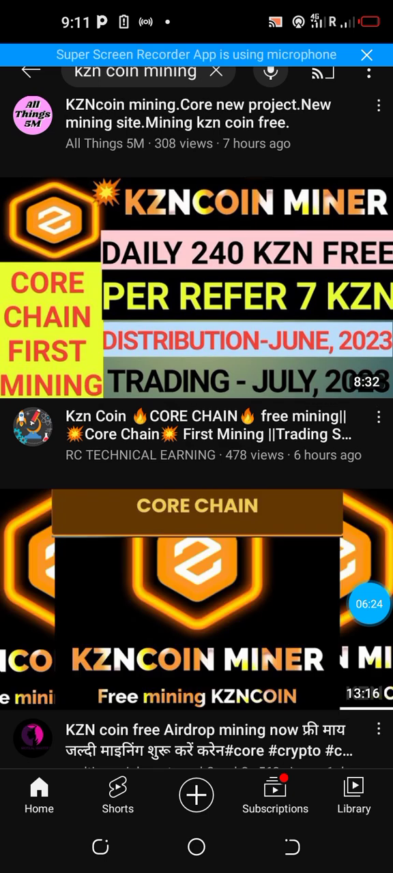
scroll(down, 3)
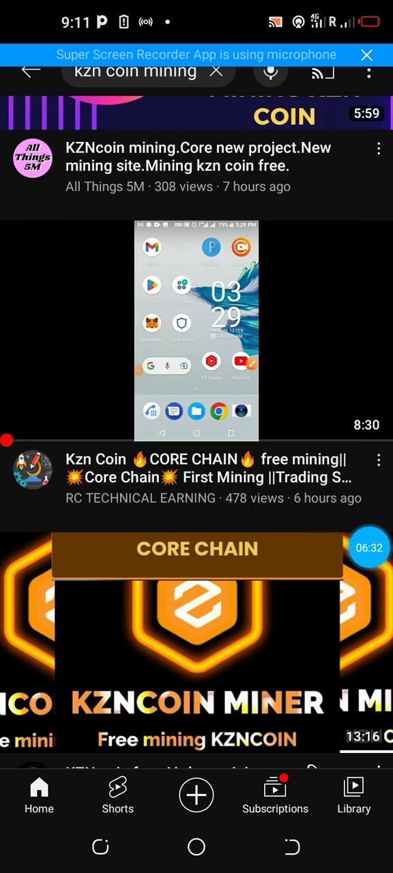
scroll(down, 3)
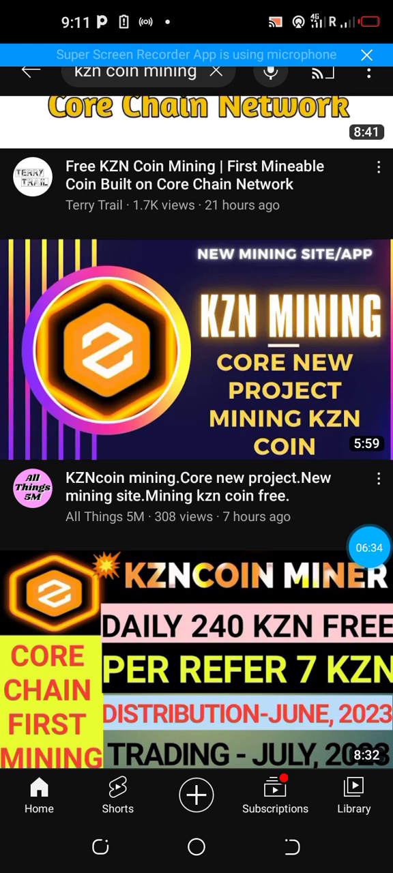
scroll(down, 3)
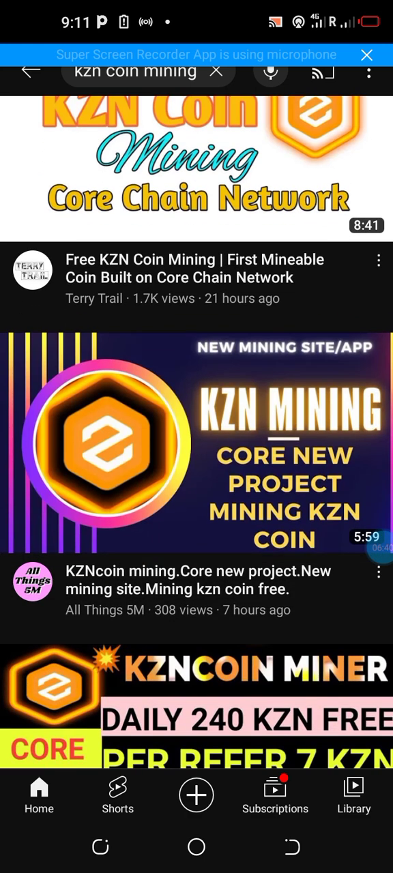
scroll(down, 3)
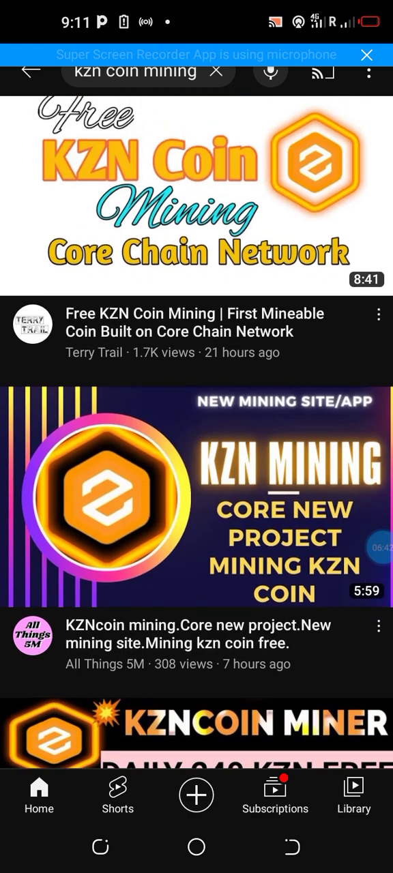